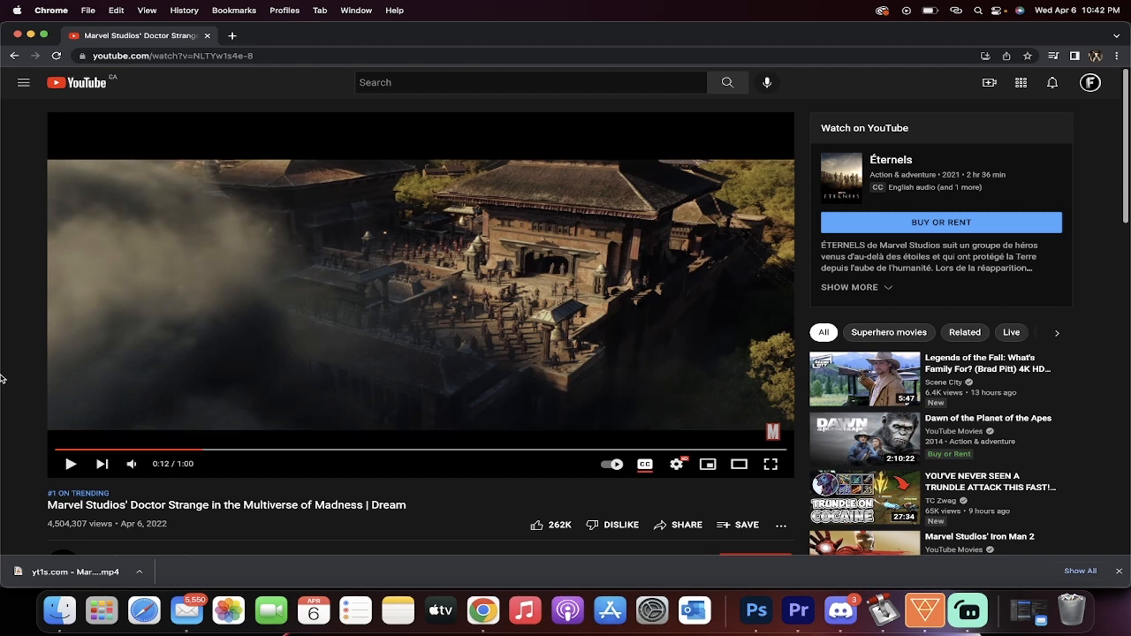
mouse_move(147, 186)
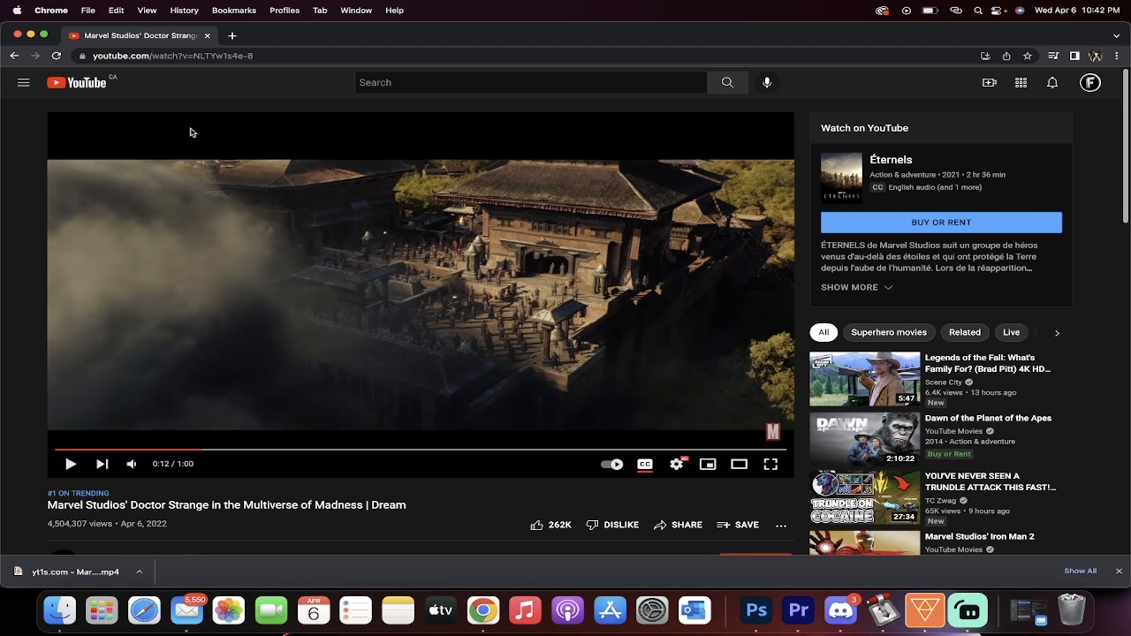
mouse_move(6, 198)
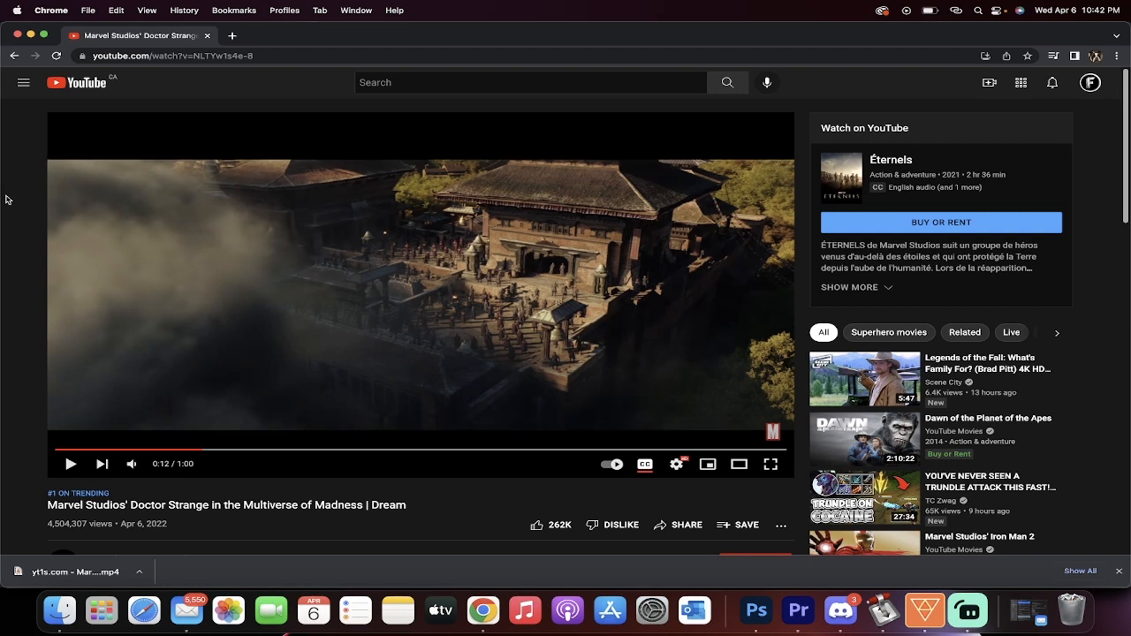
mouse_move(4, 228)
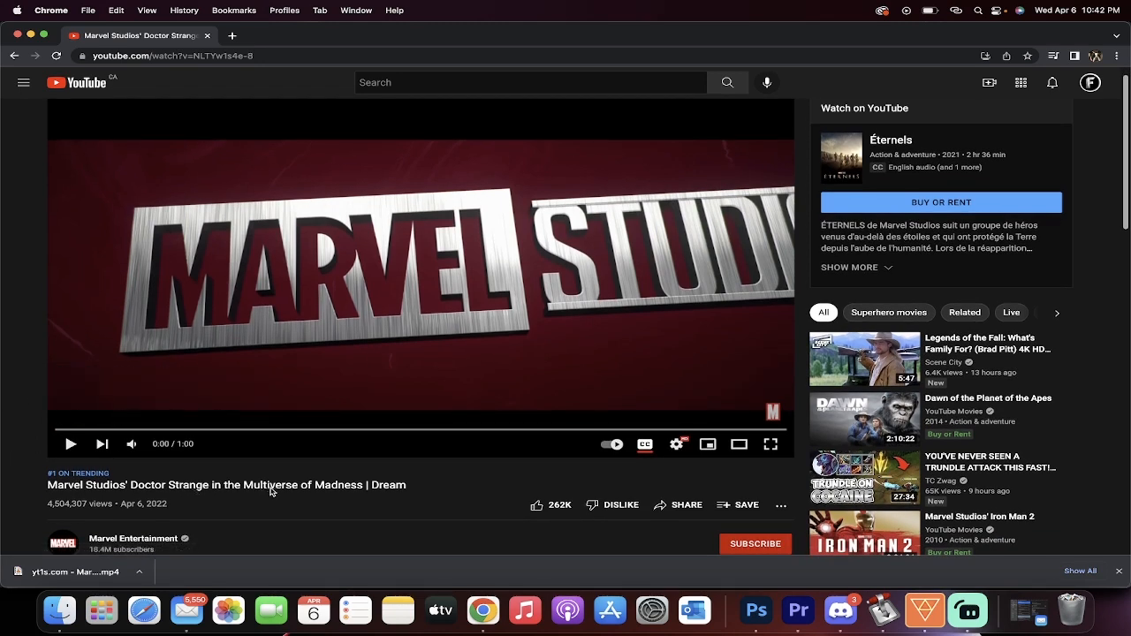
mouse_move(70, 444)
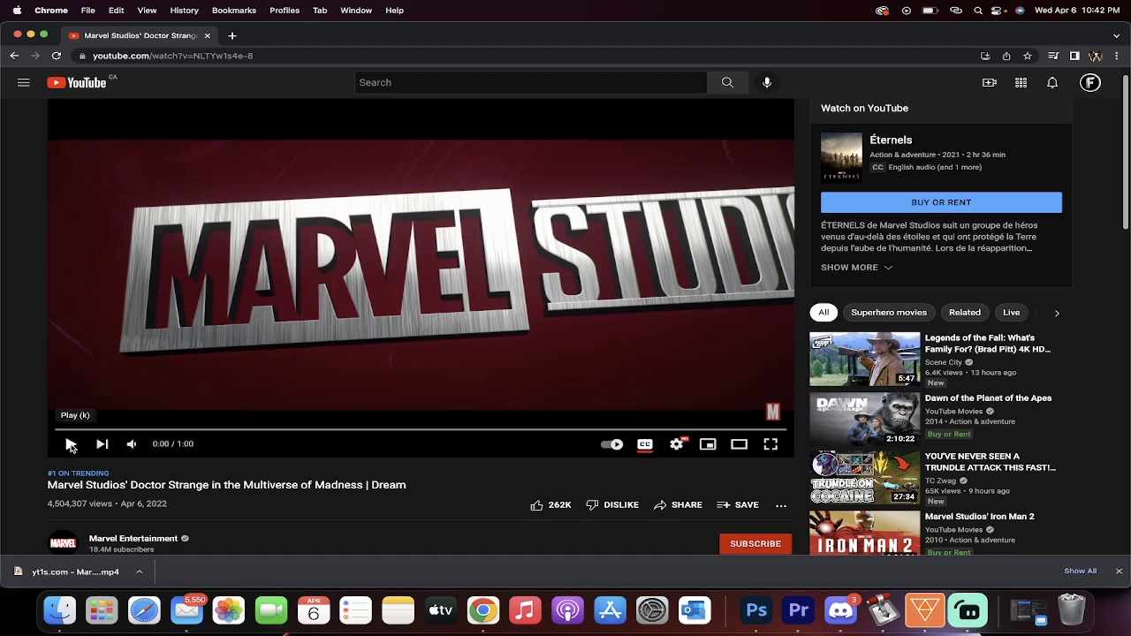
Step: Play the Doctor Strange in the Multiverse of Madness trailer on YouTube from 0:00
left_click(71, 444)
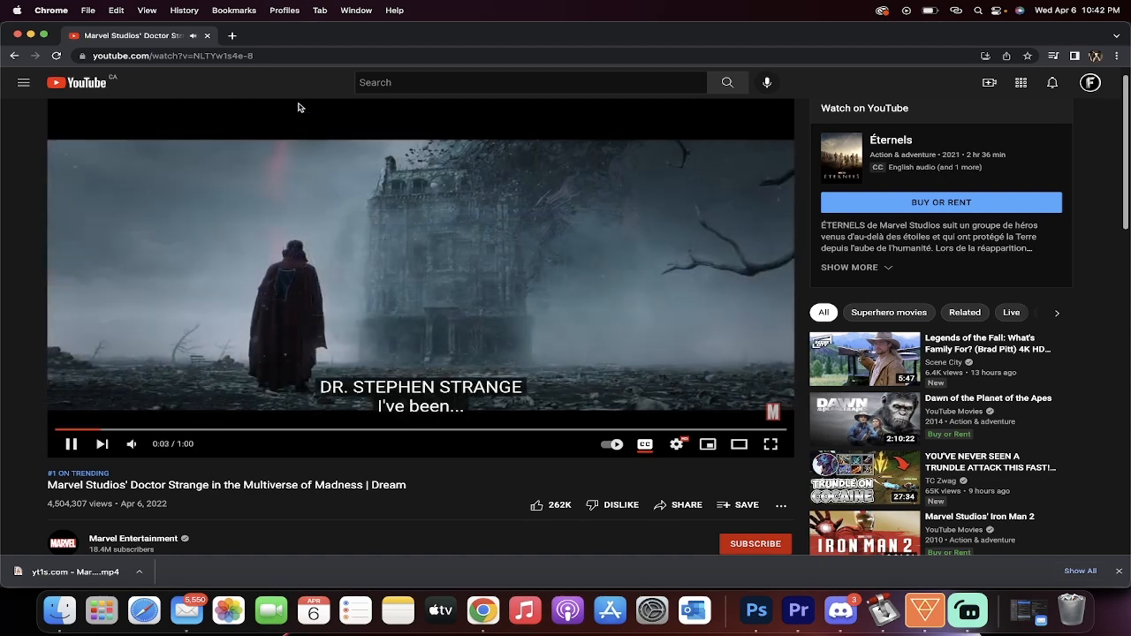
left_click(71, 444)
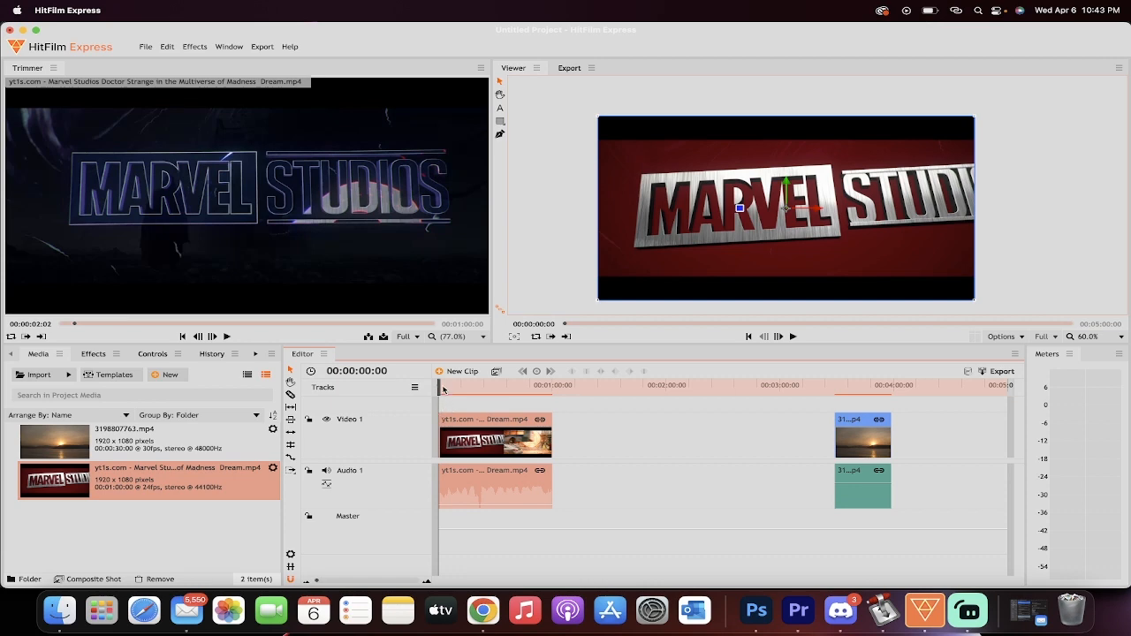
Step: Scrub the playhead from the timeline start through the Marvel trailer clip
left_click(443, 388)
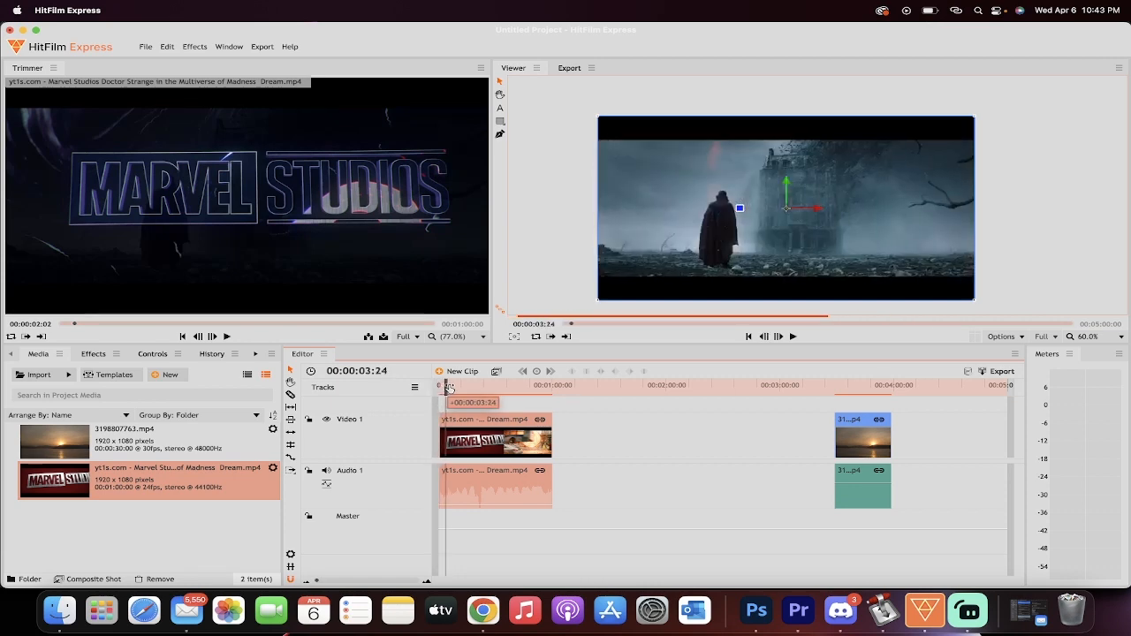
left_click_drag(449, 386, 462, 385)
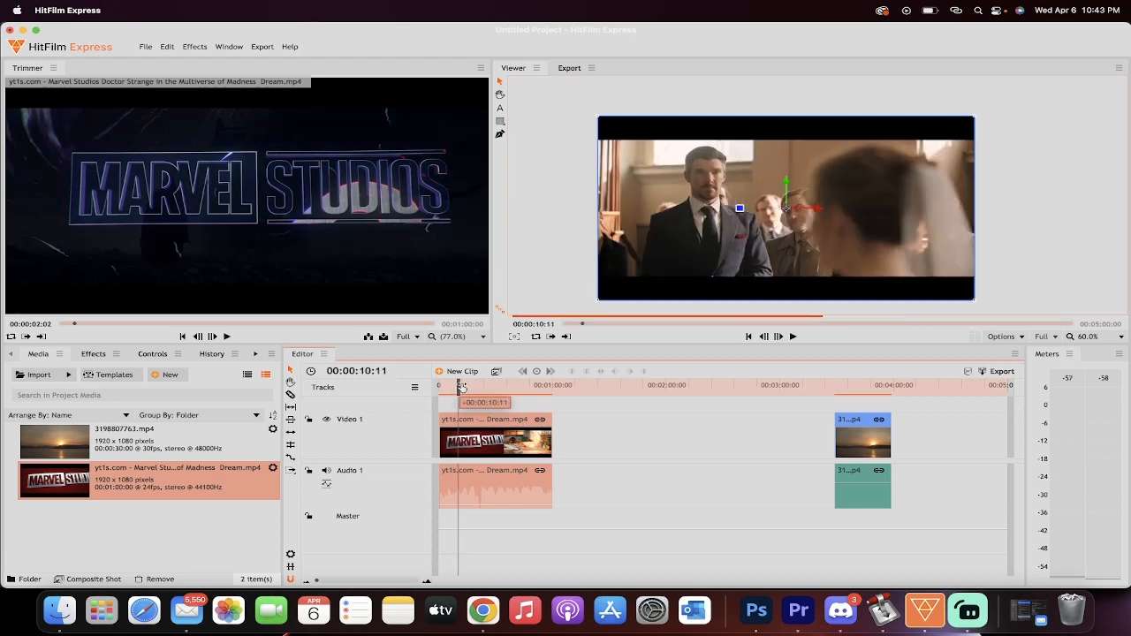
left_click_drag(461, 386, 467, 387)
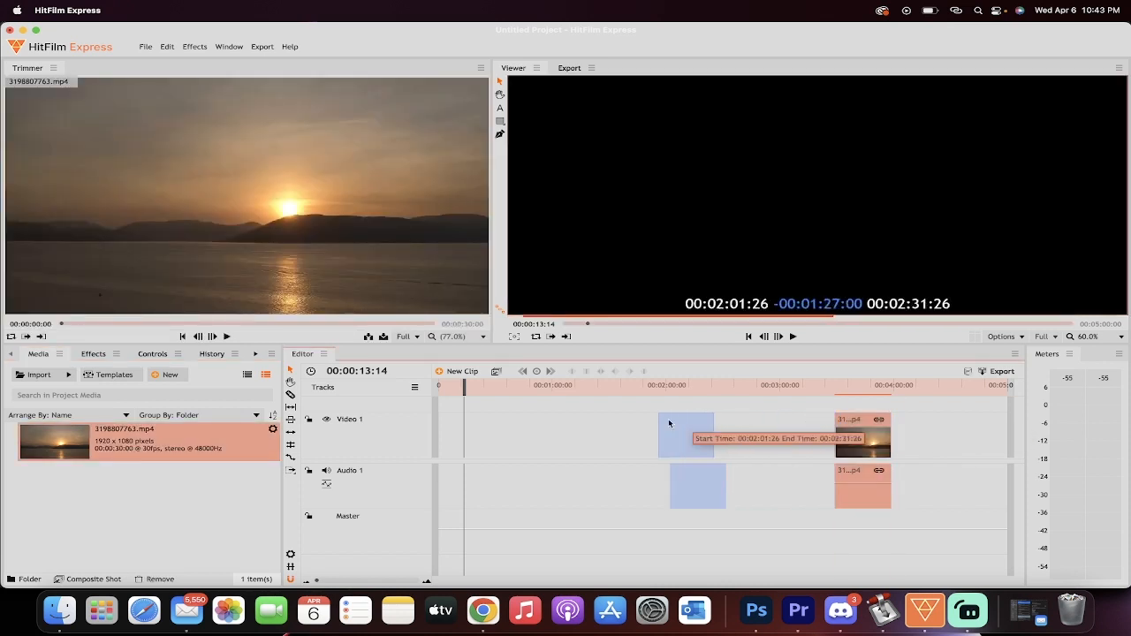
Step: Move the sunset clip to the start of the timeline and scrub through it
left_click_drag(686, 433, 466, 427)
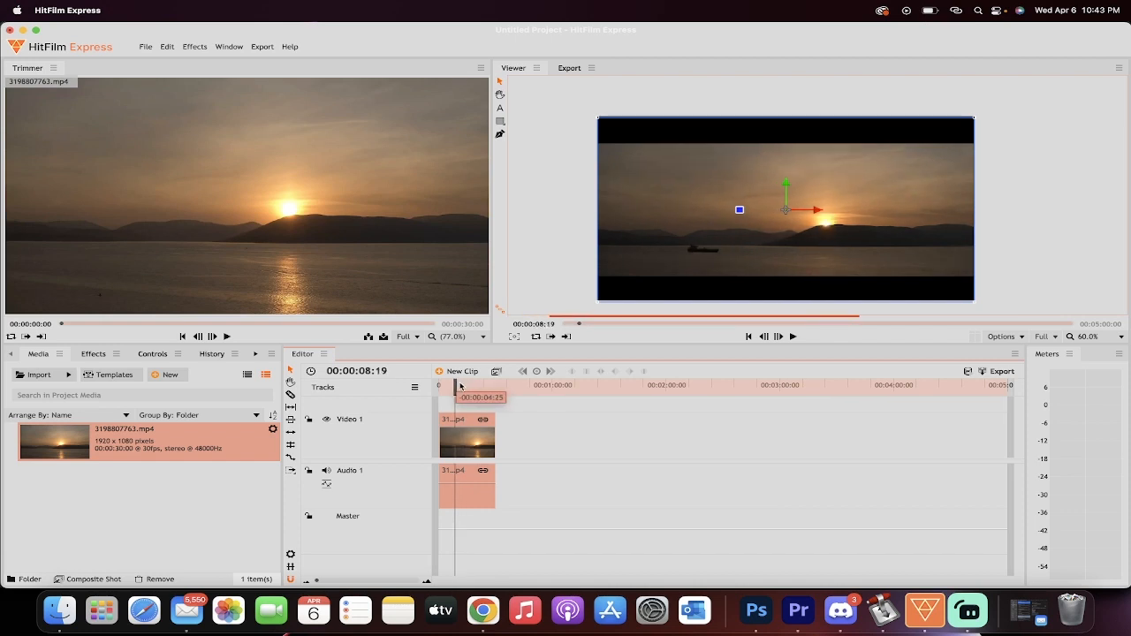
left_click_drag(460, 385, 471, 386)
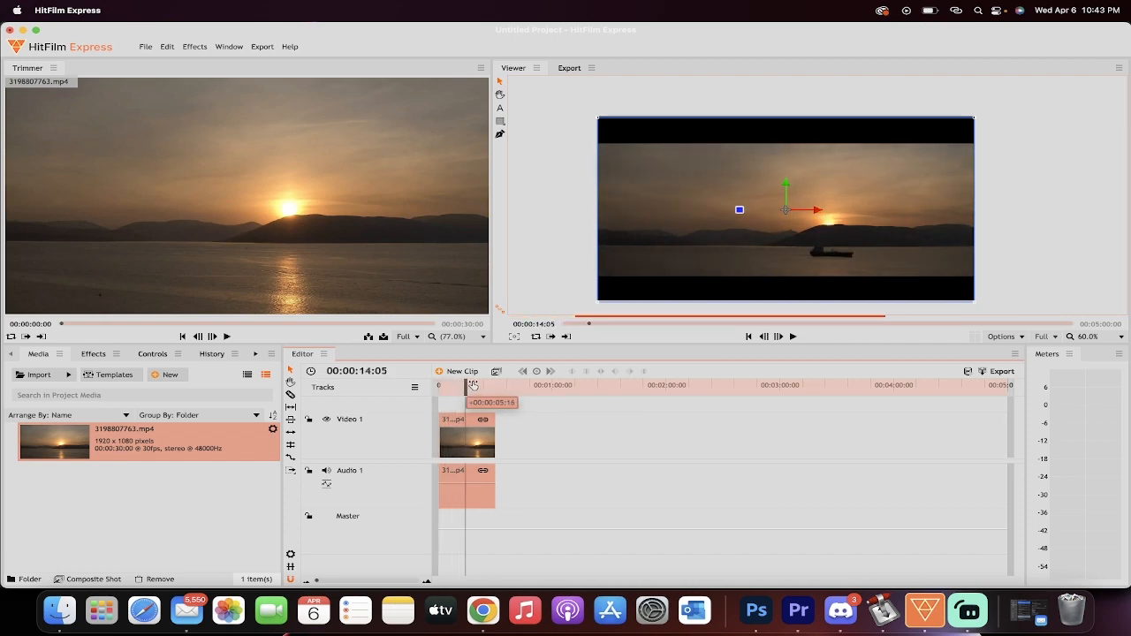
left_click_drag(473, 386, 448, 386)
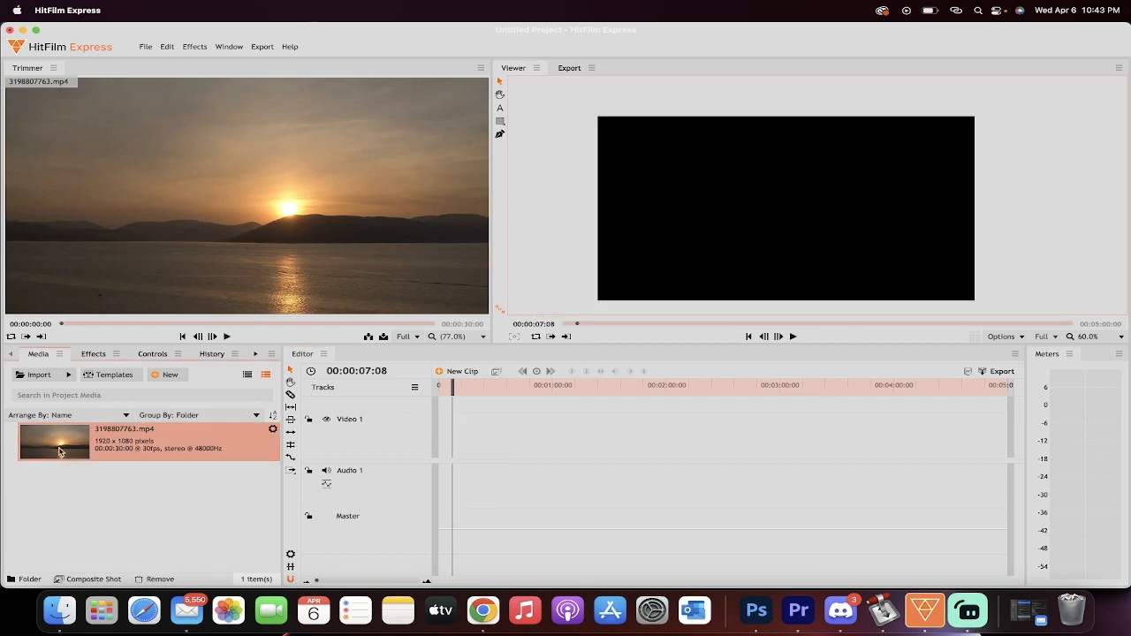
Step: Place 3198807763.mp4 from Media onto the Video 1 track at 00:00
left_click_drag(53, 442, 469, 438)
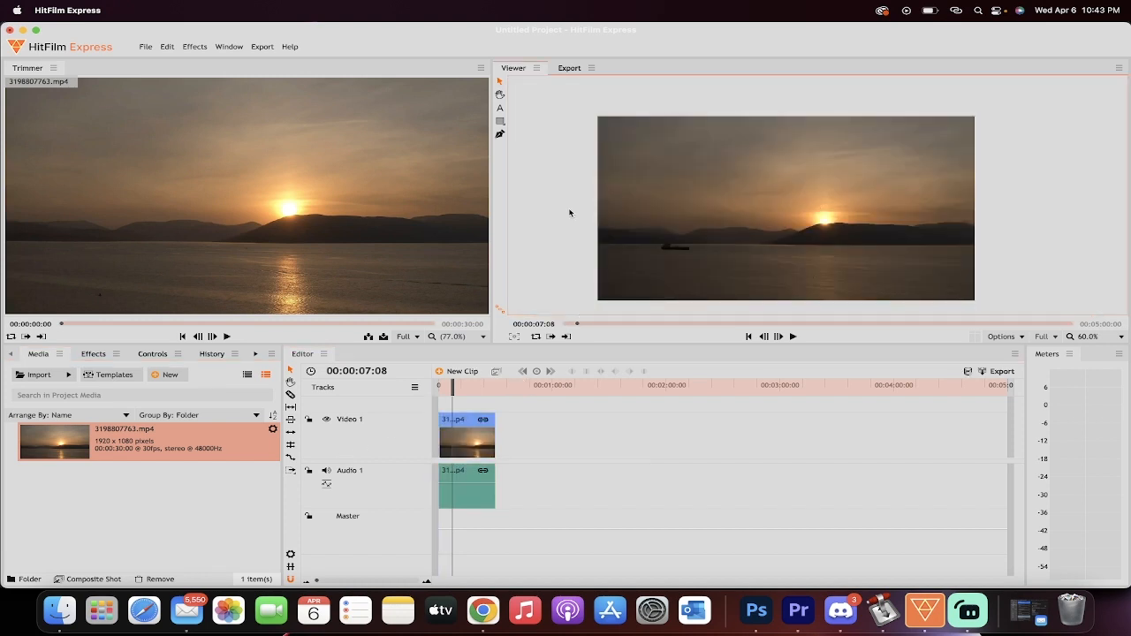
mouse_move(660, 170)
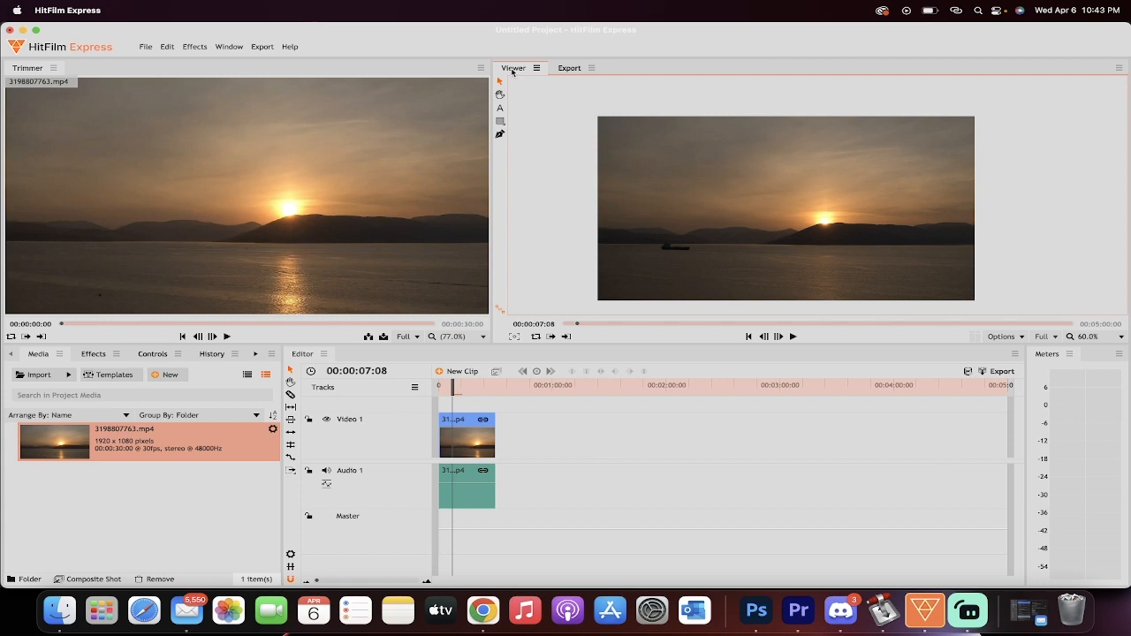
mouse_move(500, 121)
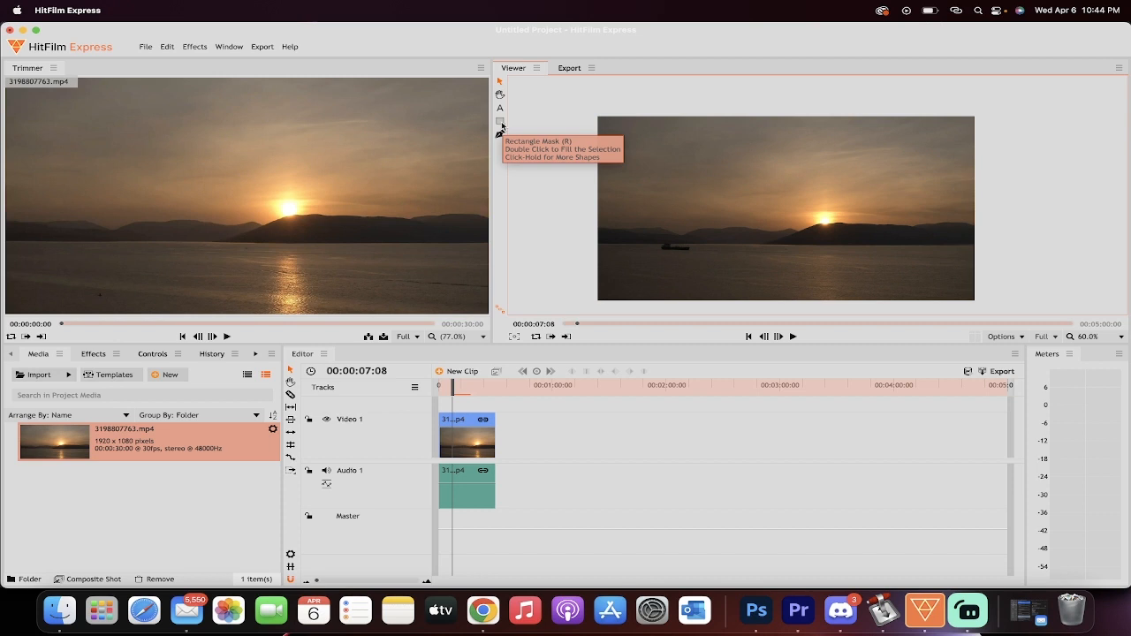
mouse_move(500, 132)
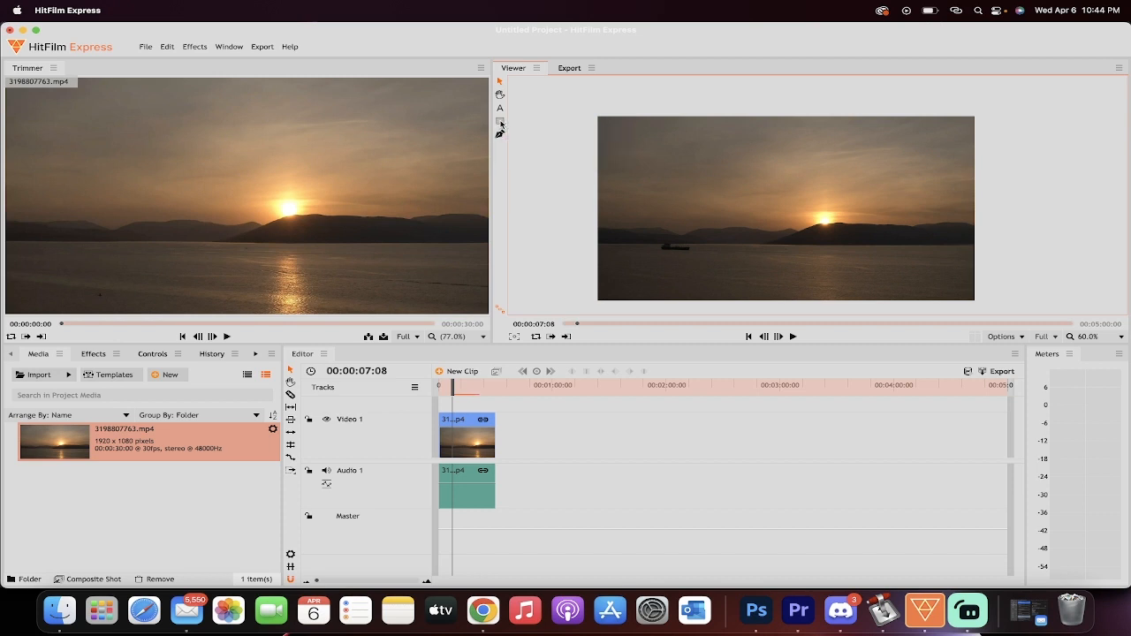
mouse_move(501, 122)
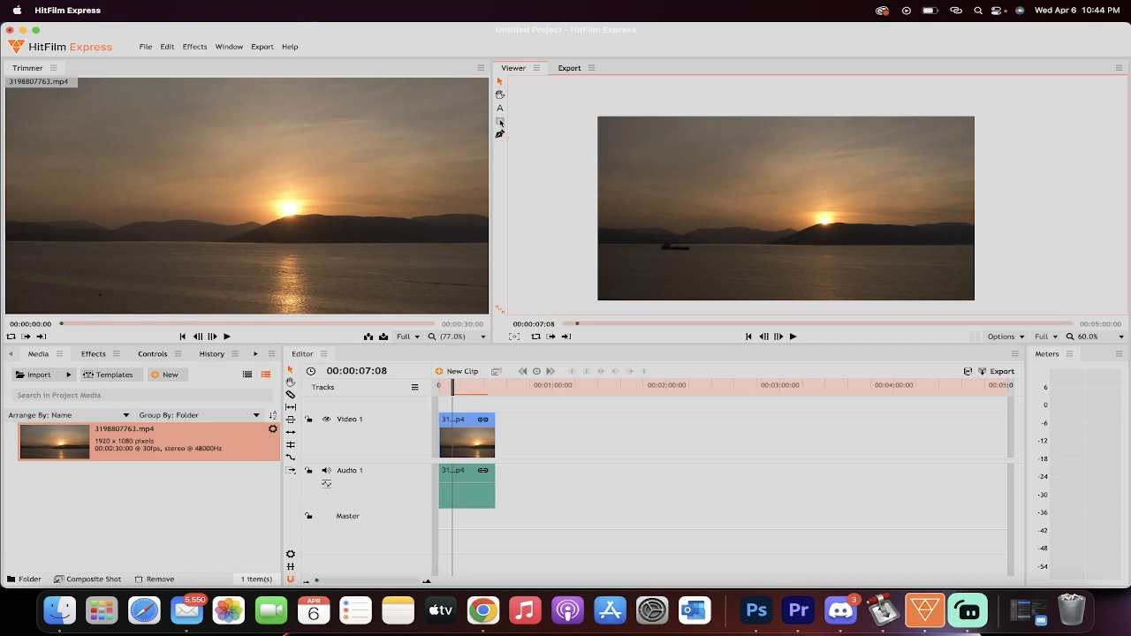
mouse_move(501, 122)
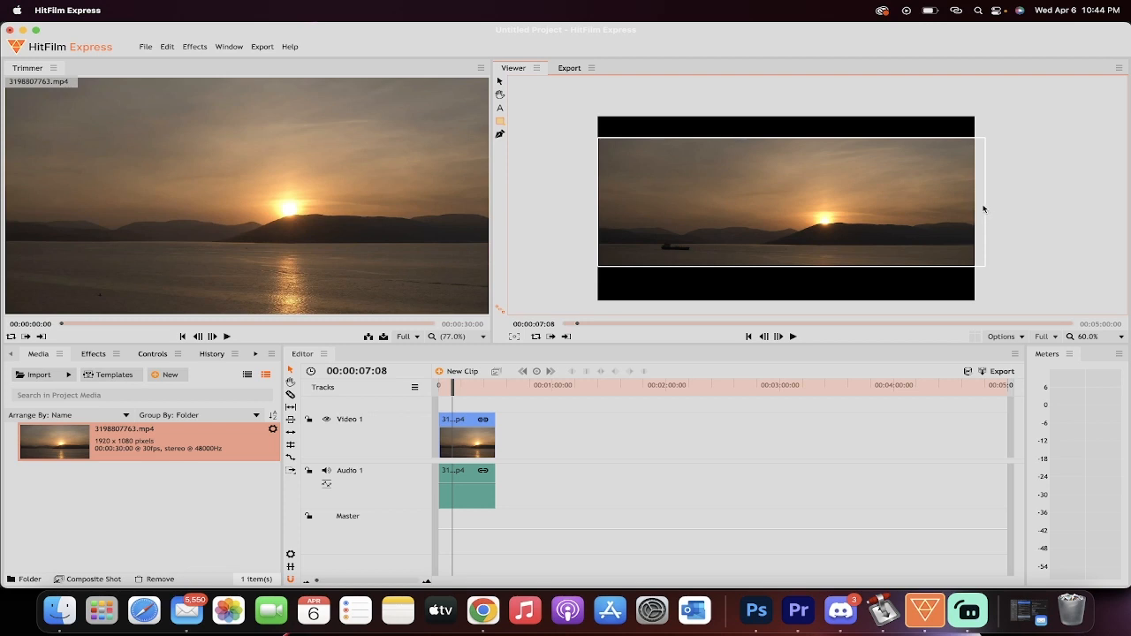
mouse_move(986, 196)
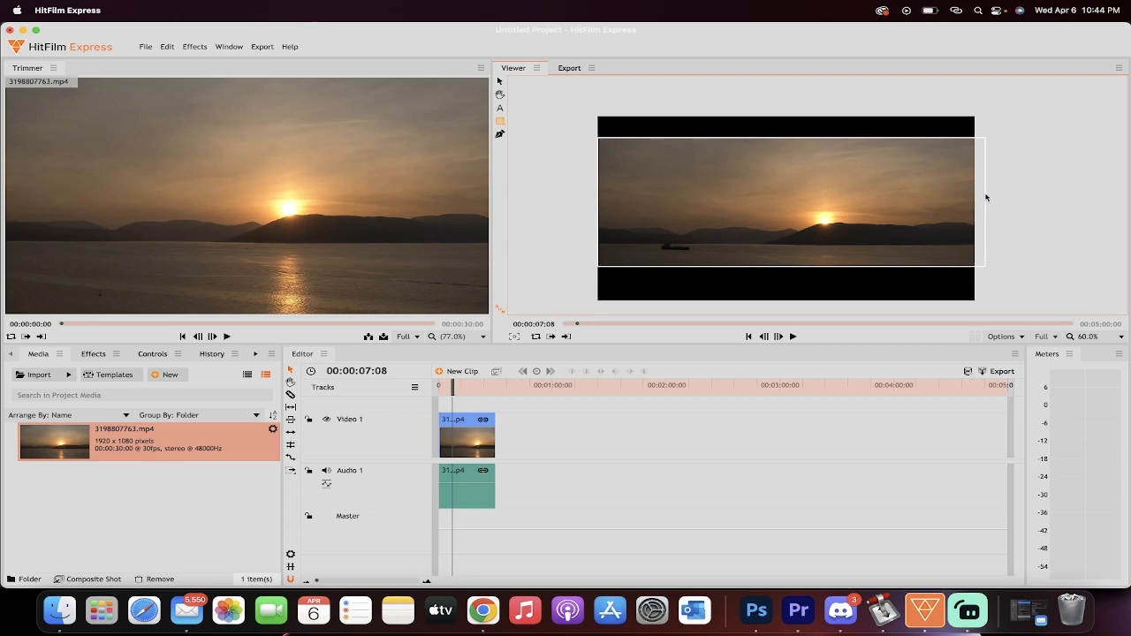
mouse_move(500, 81)
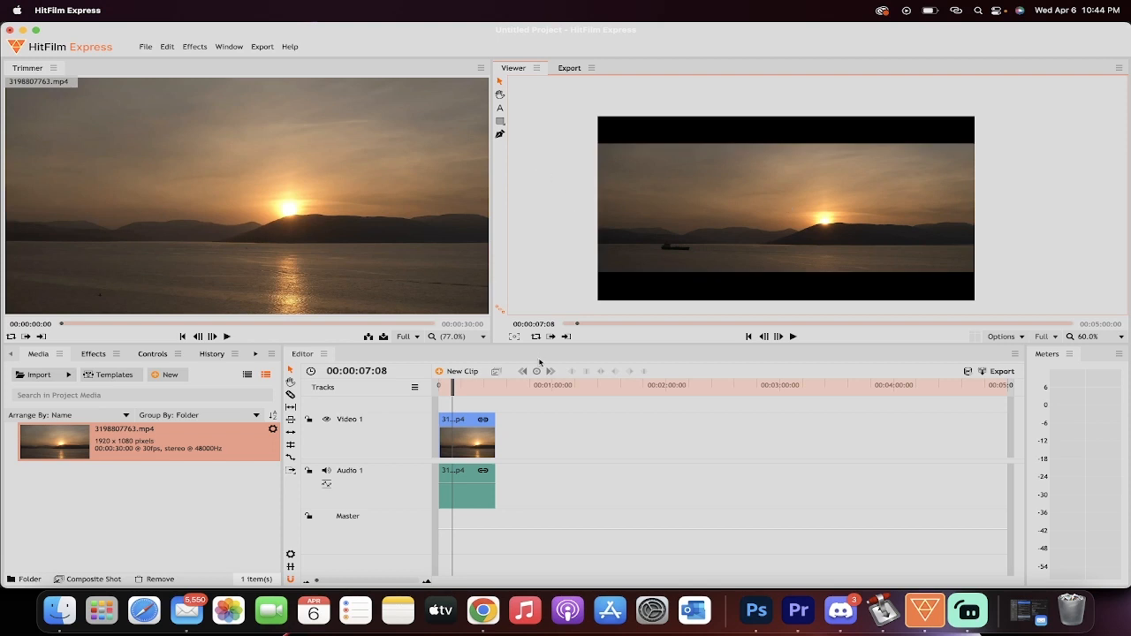
Step: Move the playhead back near the clip start and select the sunset clip on Video 1
left_click(793, 336)
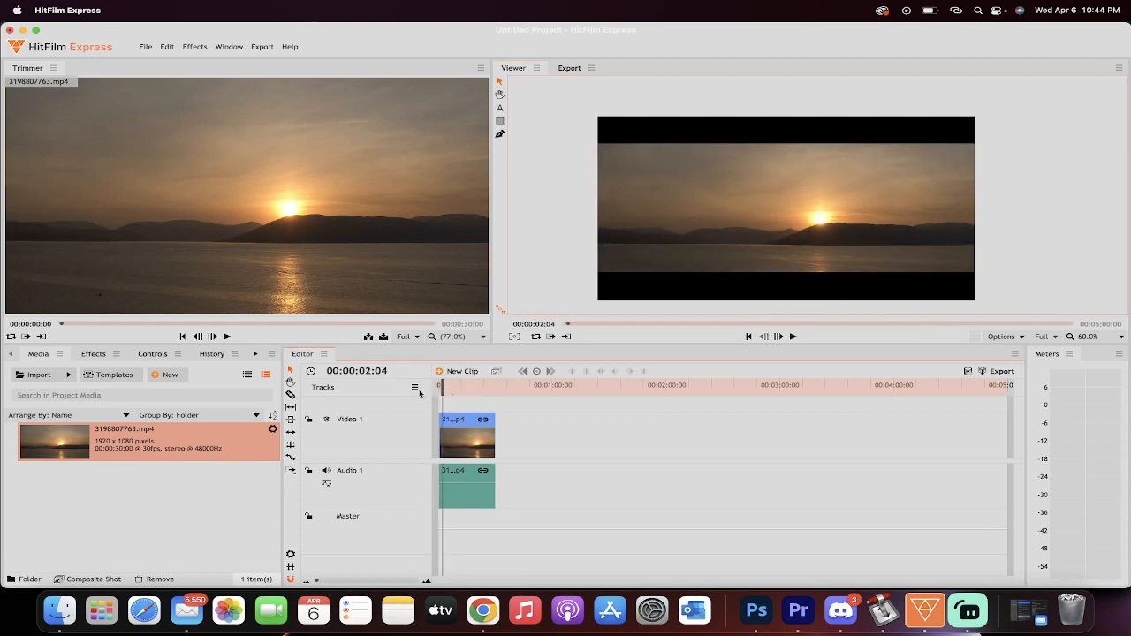
left_click(442, 384)
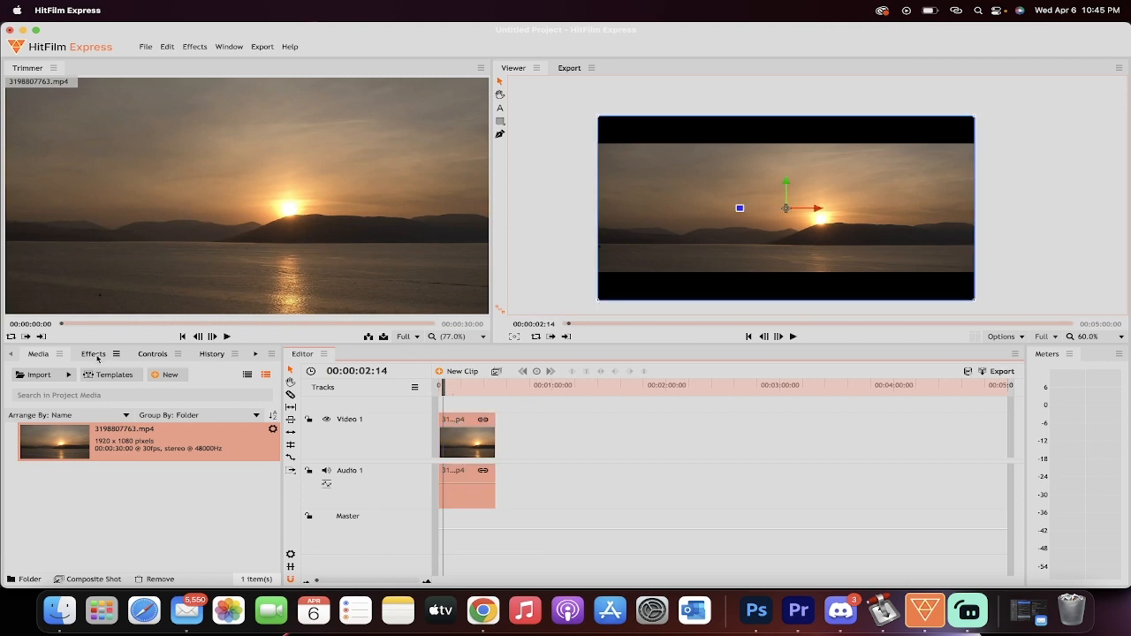
Step: Search the Effects panel for 'grid'
left_click(93, 353)
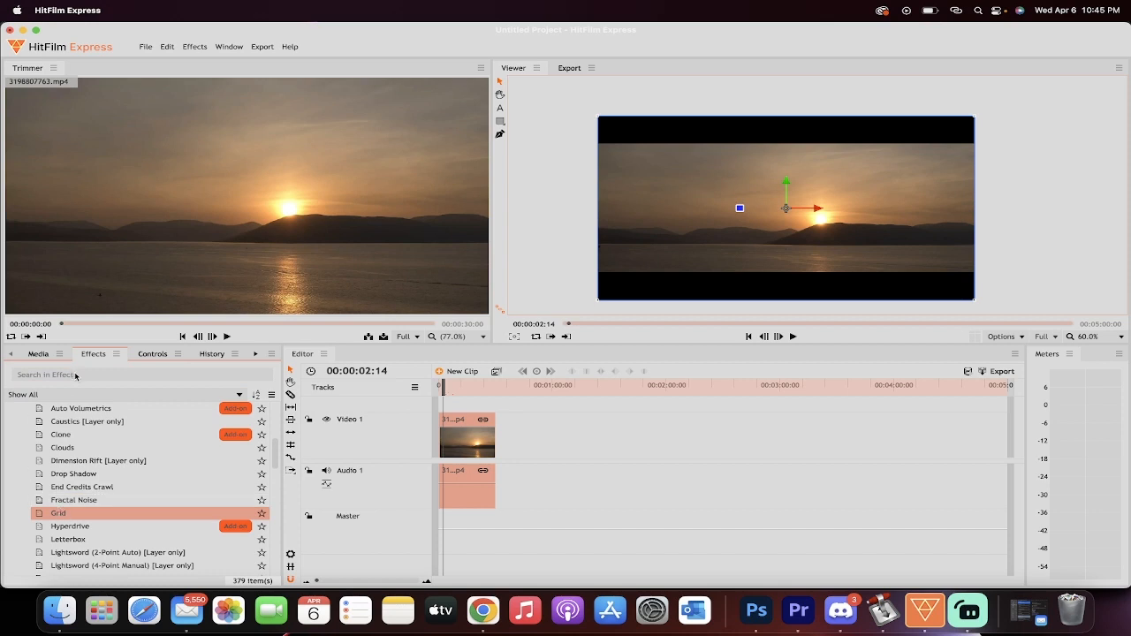
type("gri")
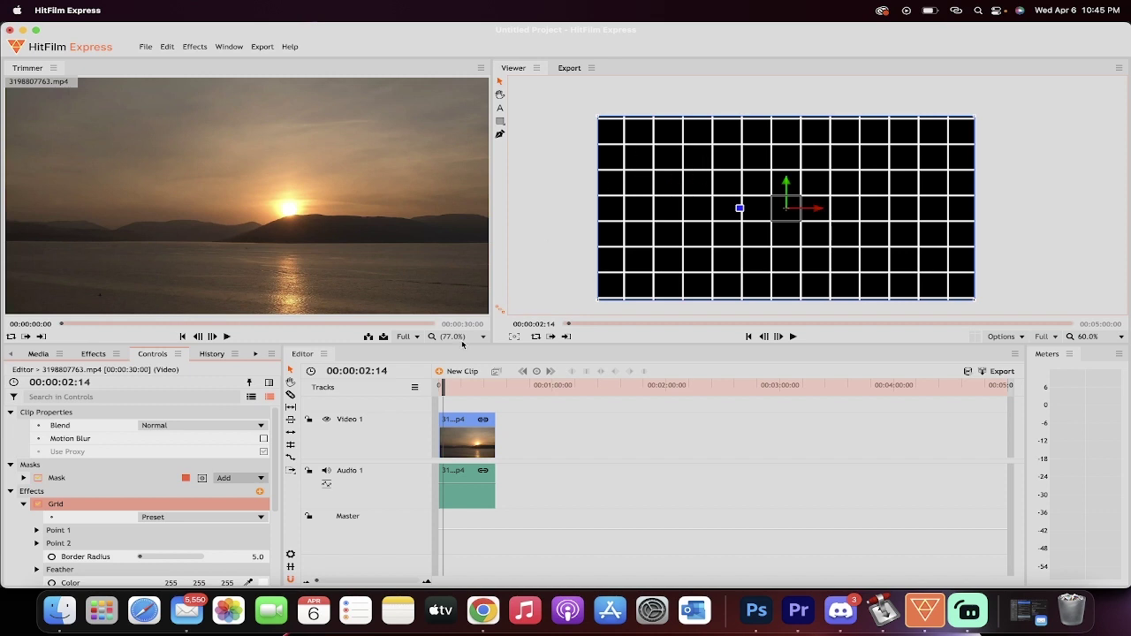
mouse_move(663, 228)
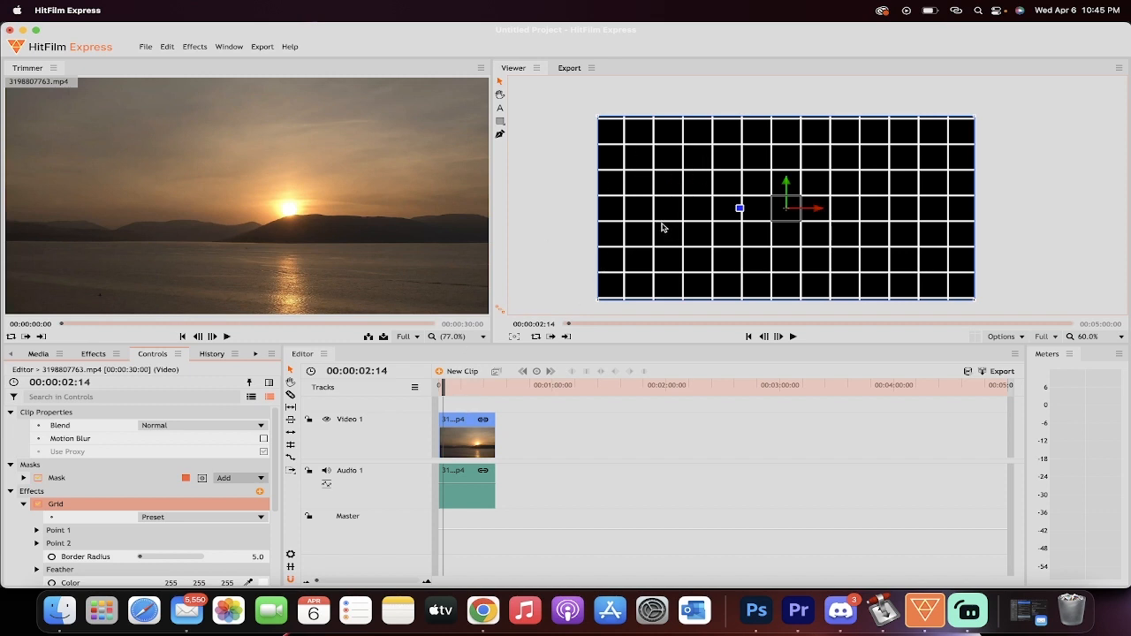
mouse_move(79, 513)
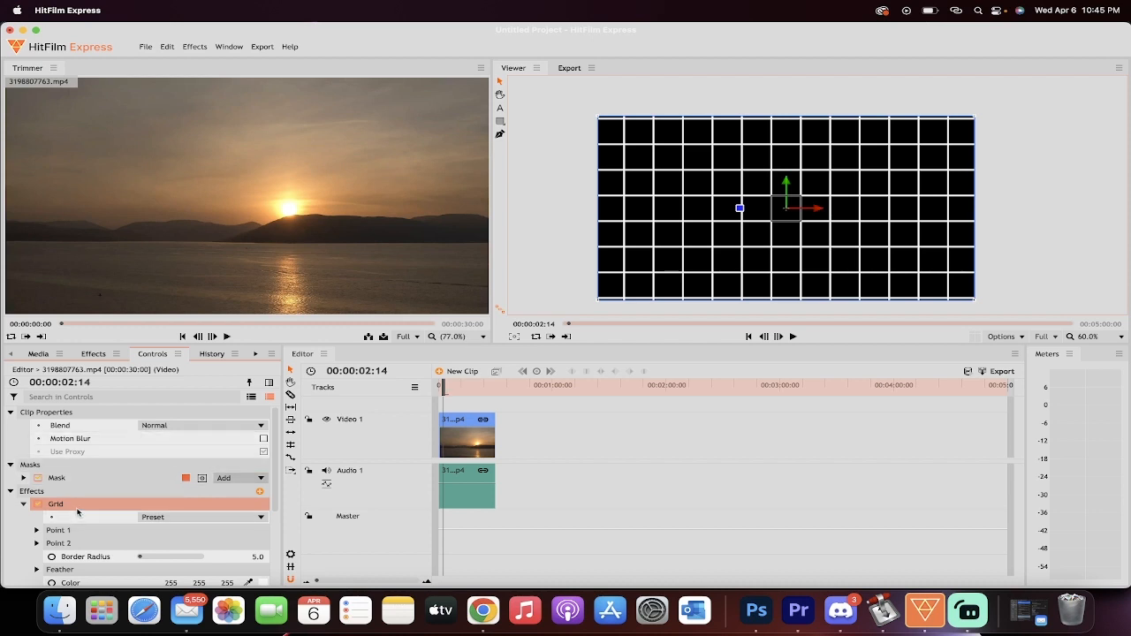
mouse_move(82, 506)
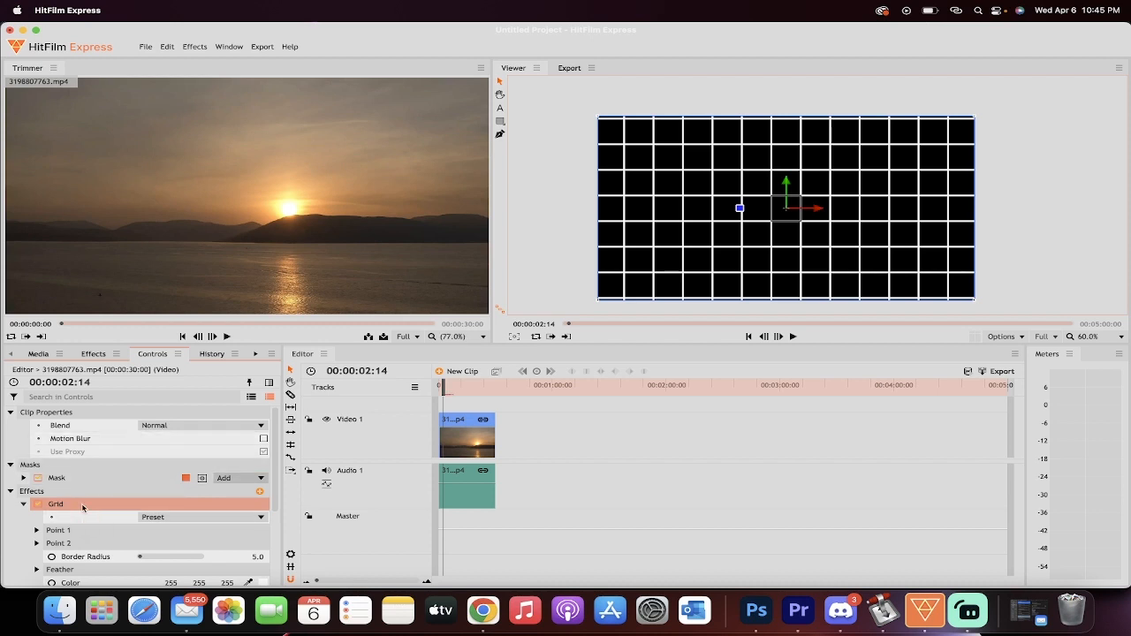
mouse_move(63, 505)
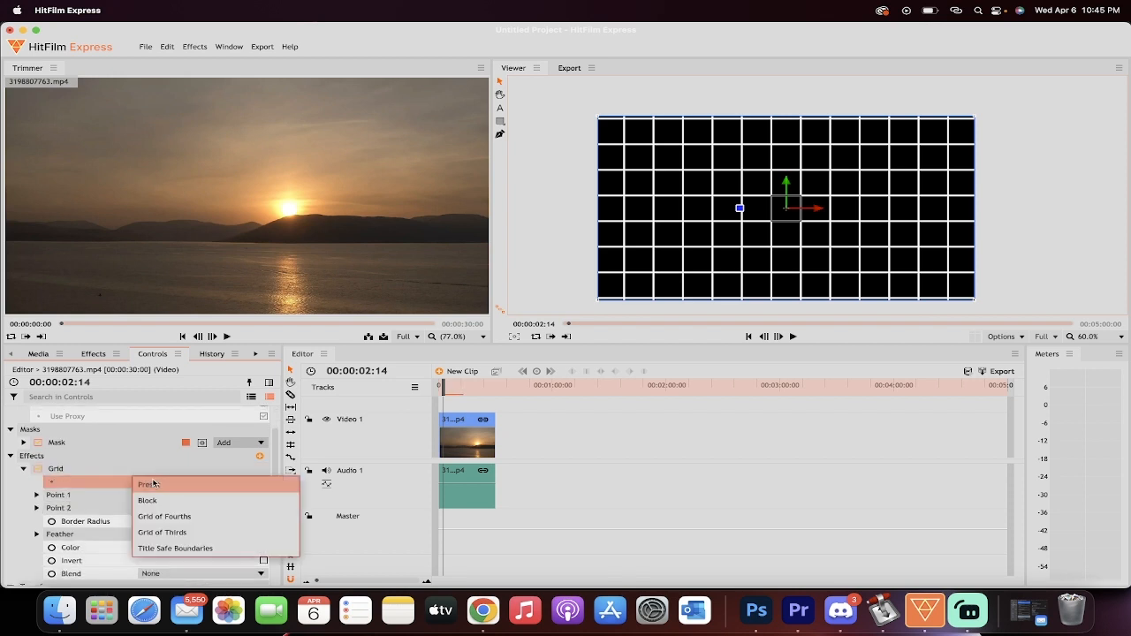
Step: Set the Grid blend mode to Lighten after trying Multiply, then reselect the sunset clip
left_click(148, 484)
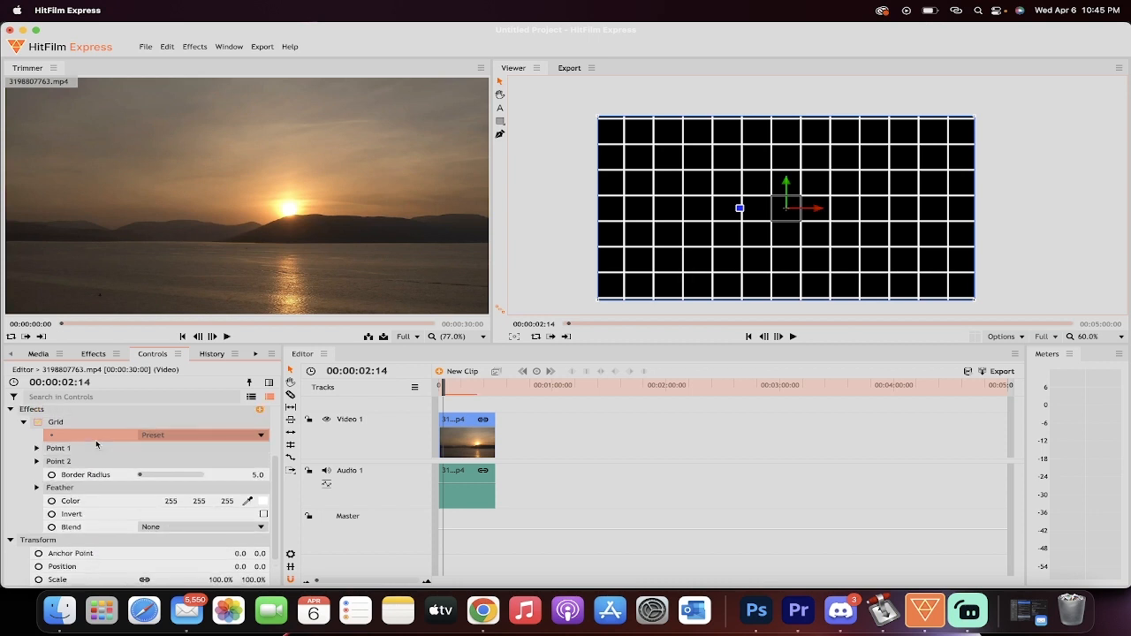
left_click(202, 527)
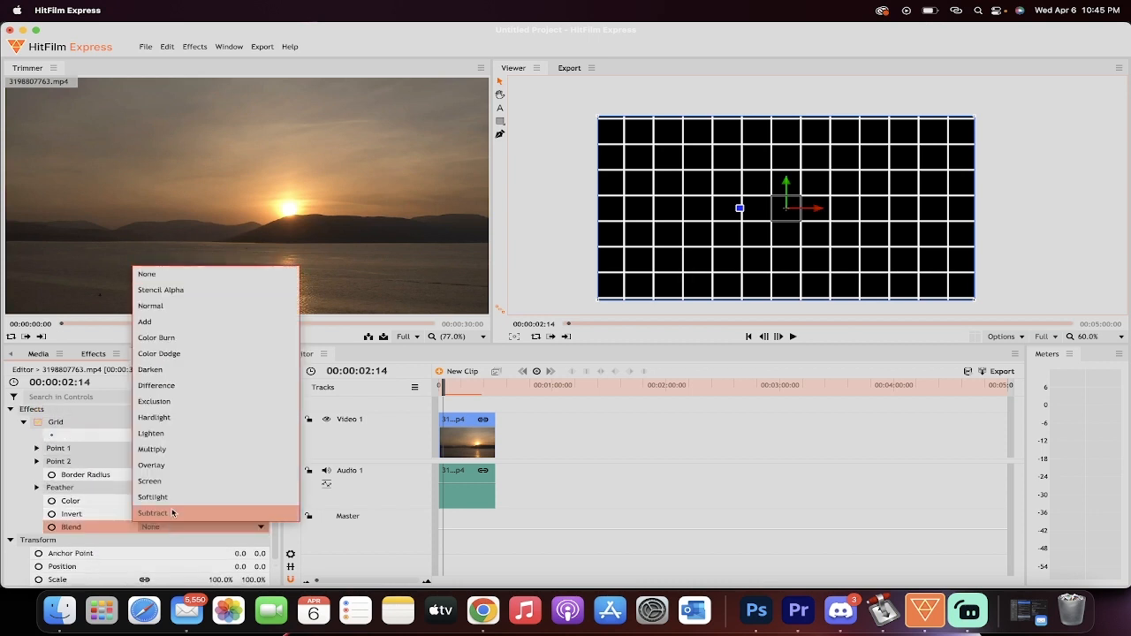
left_click(151, 449)
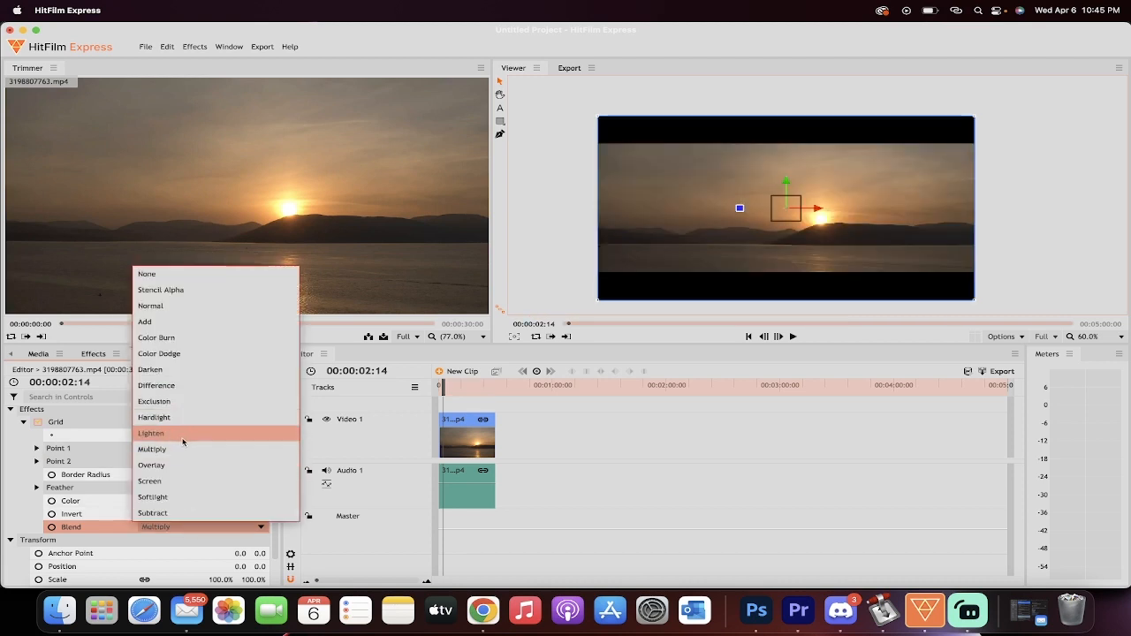
left_click(150, 433)
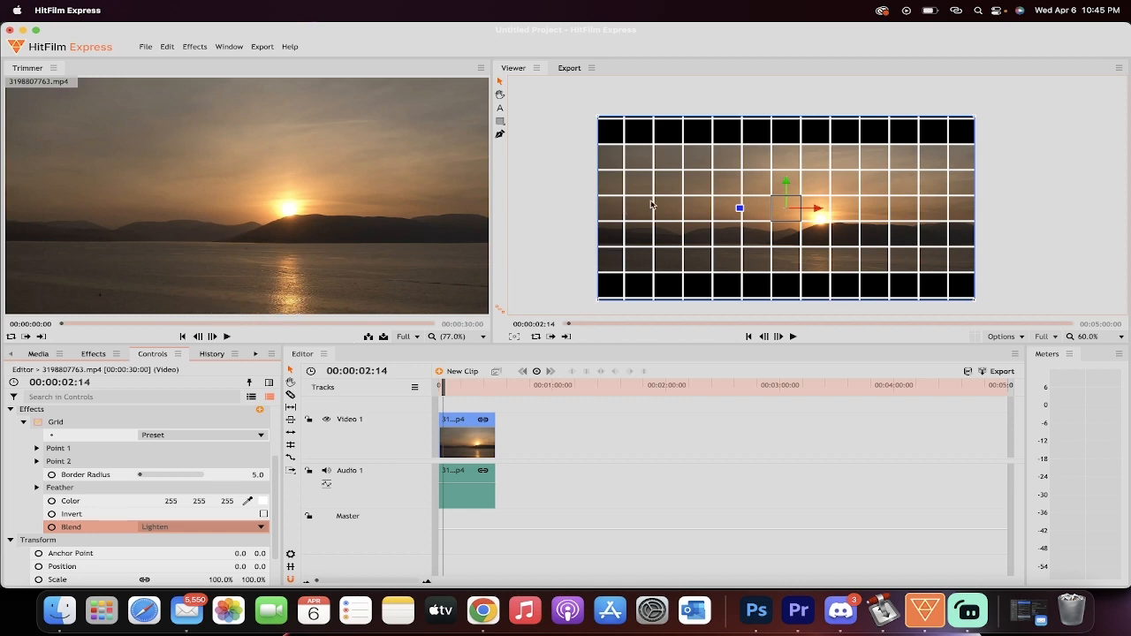
mouse_move(694, 174)
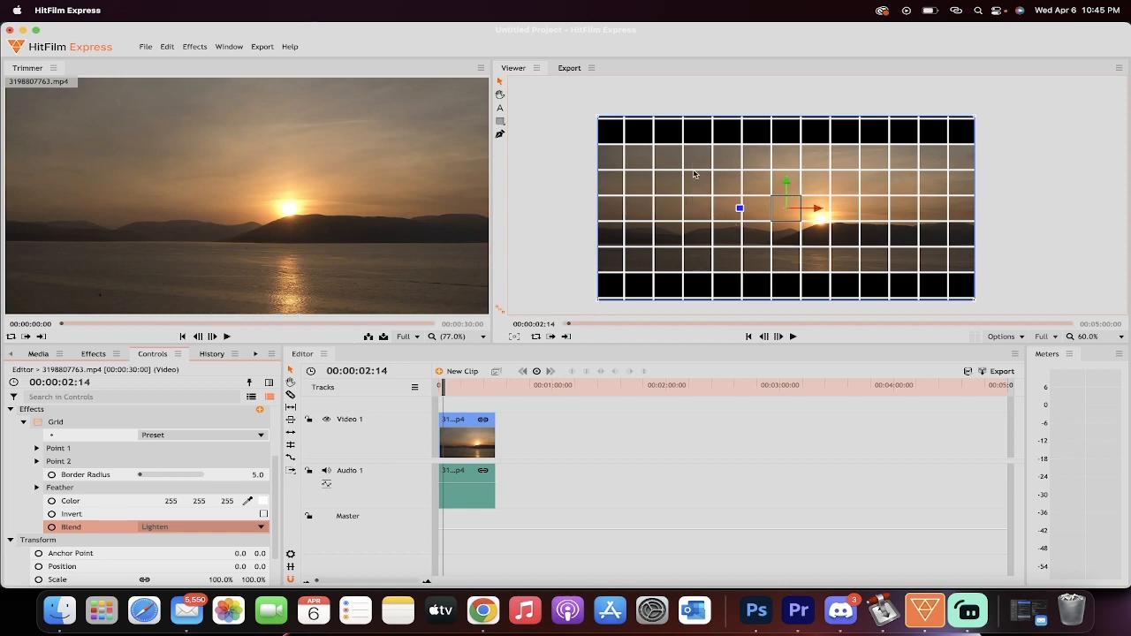
mouse_move(633, 240)
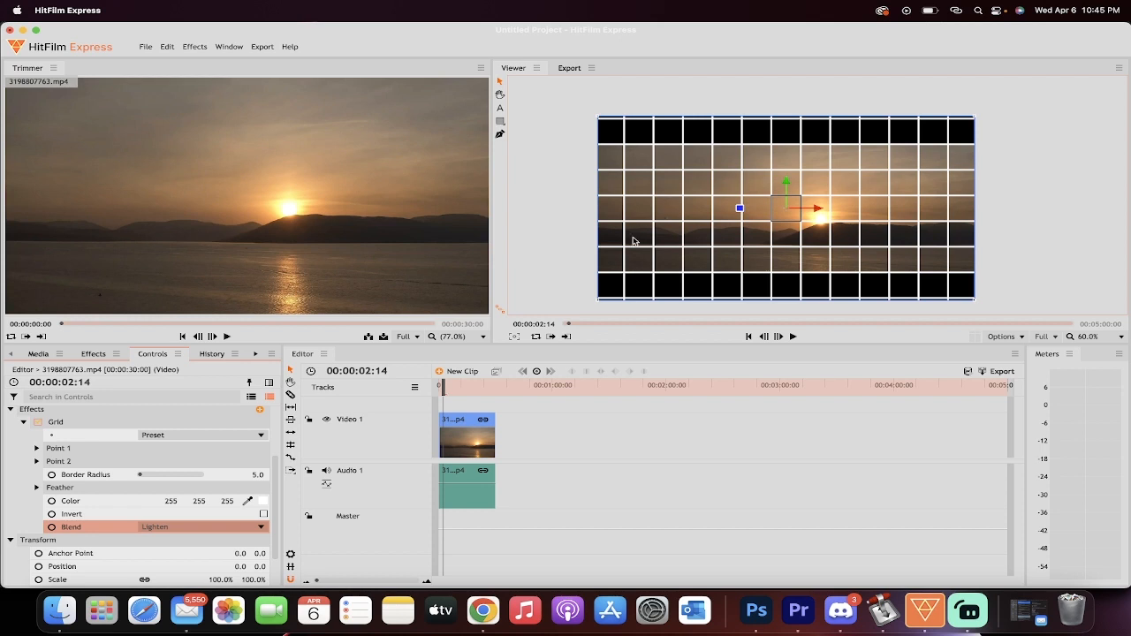
mouse_move(635, 161)
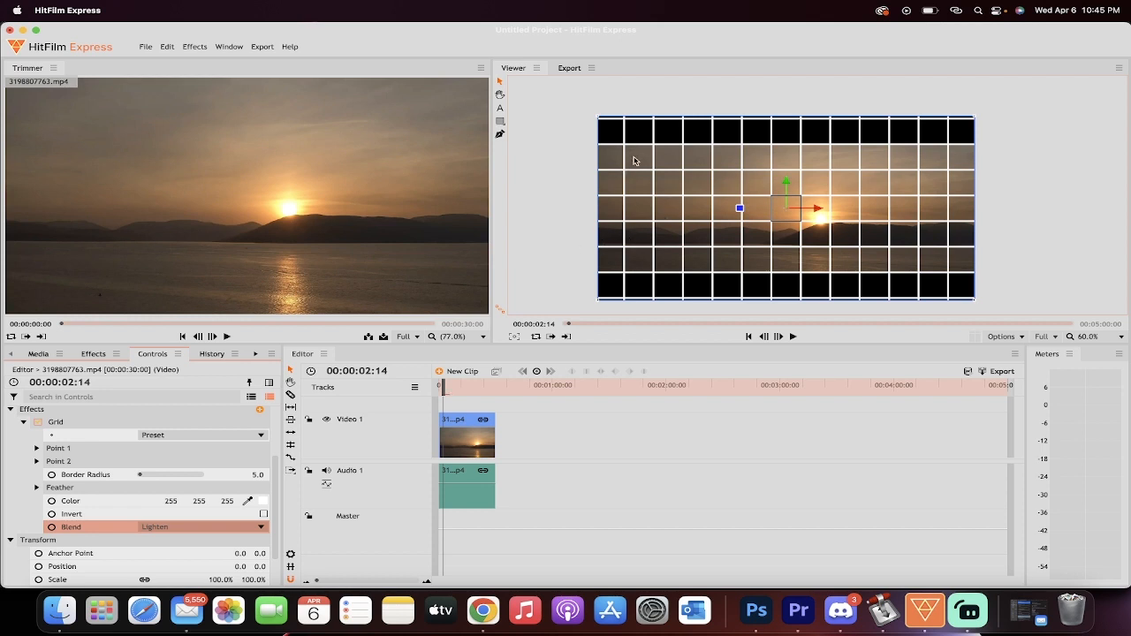
left_click(467, 420)
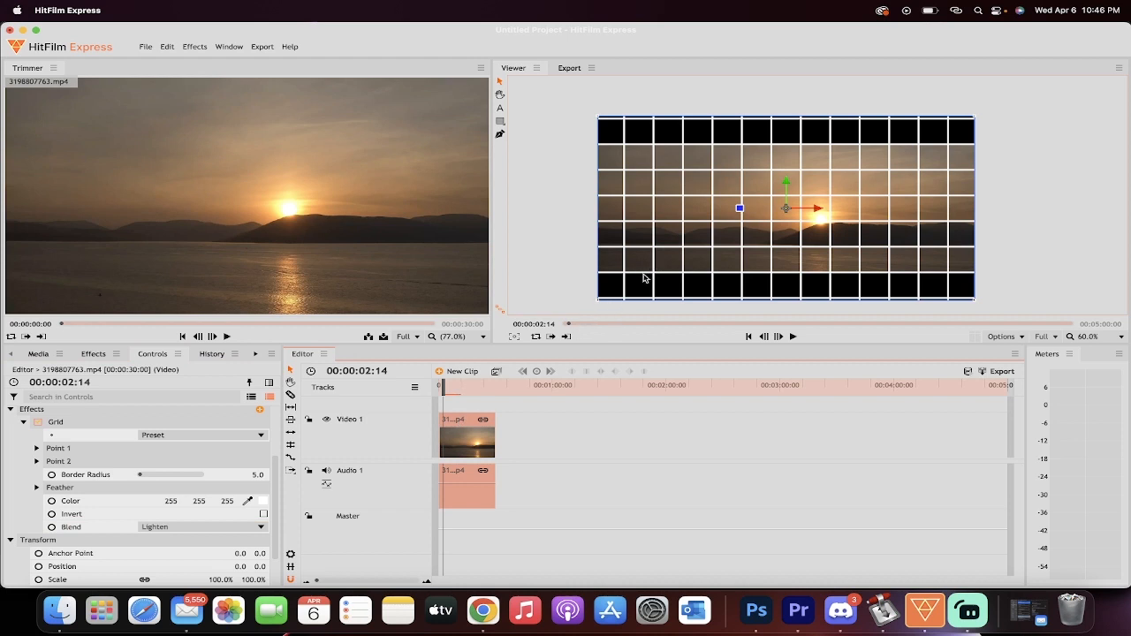
mouse_move(644, 148)
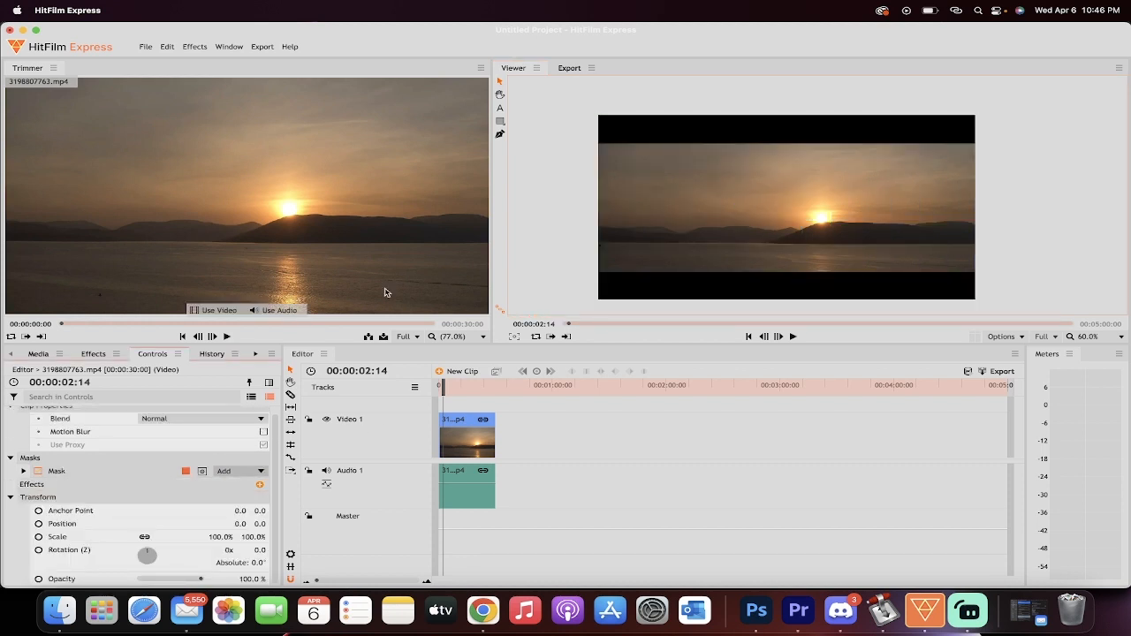
mouse_move(556, 247)
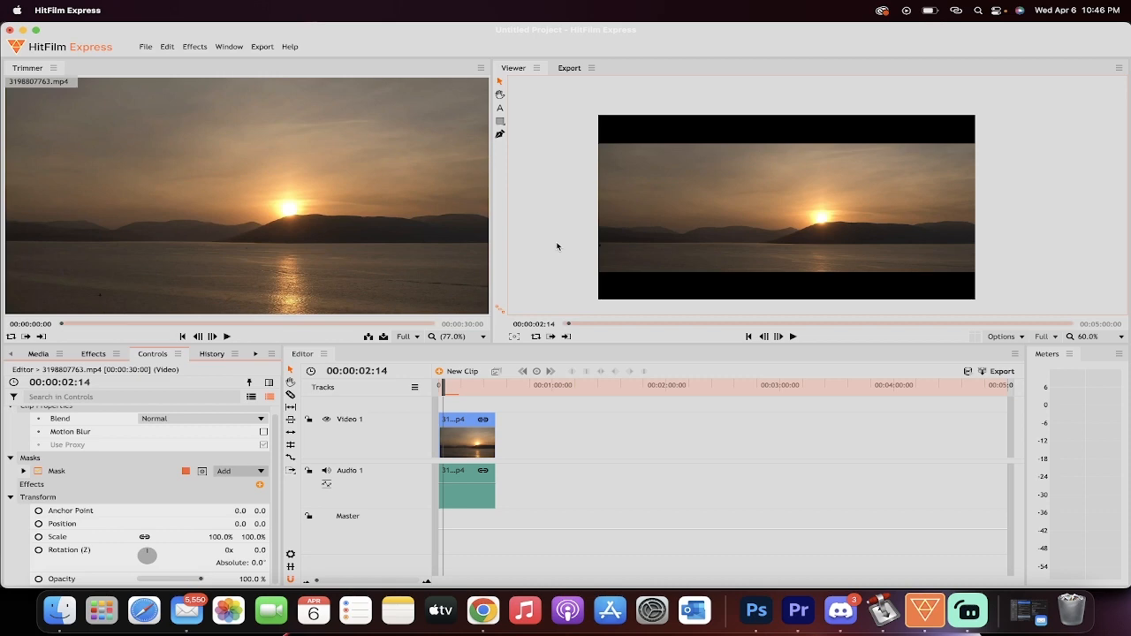
mouse_move(969, 610)
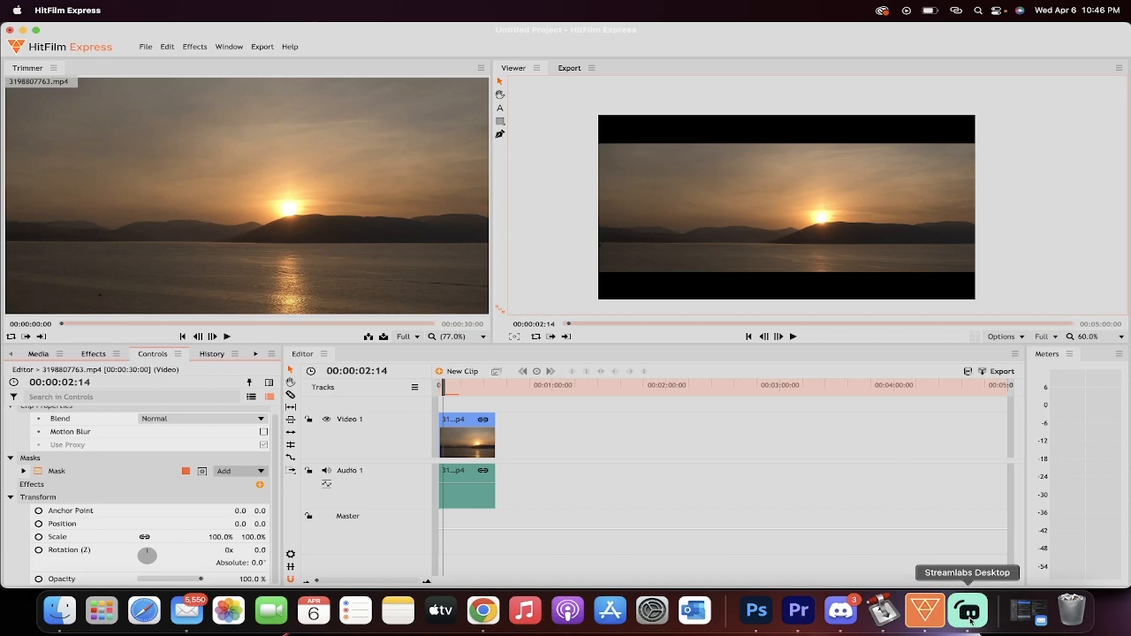